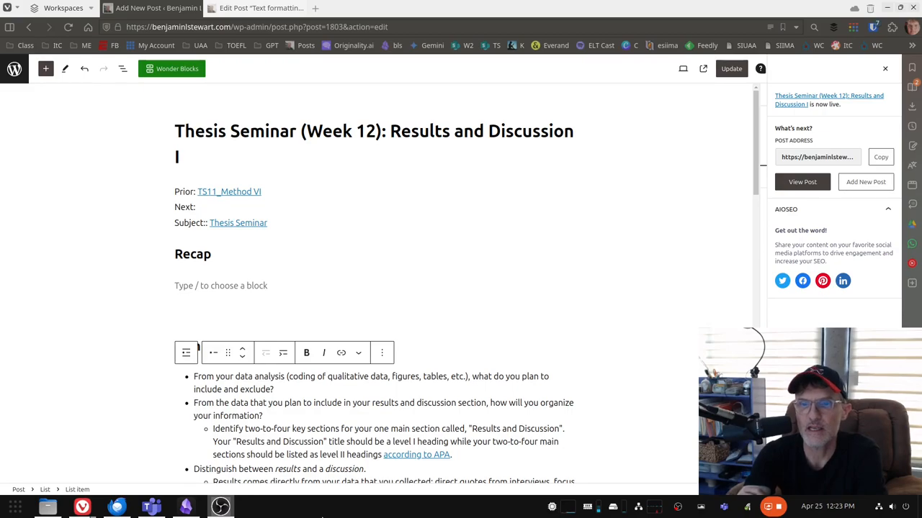
pyautogui.moveTo(245, 335)
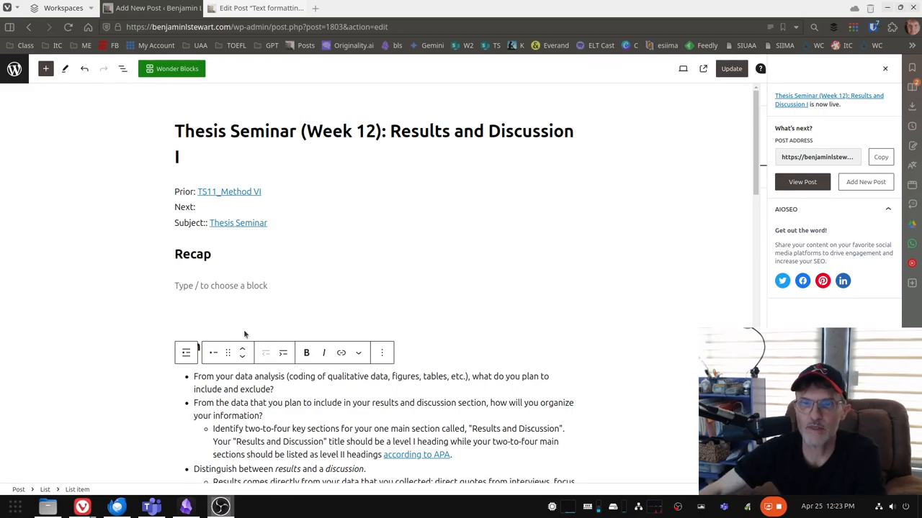
# Scroll down to the Recap list bullet 'Results comes directly from your data'
pyautogui.scroll(-3)
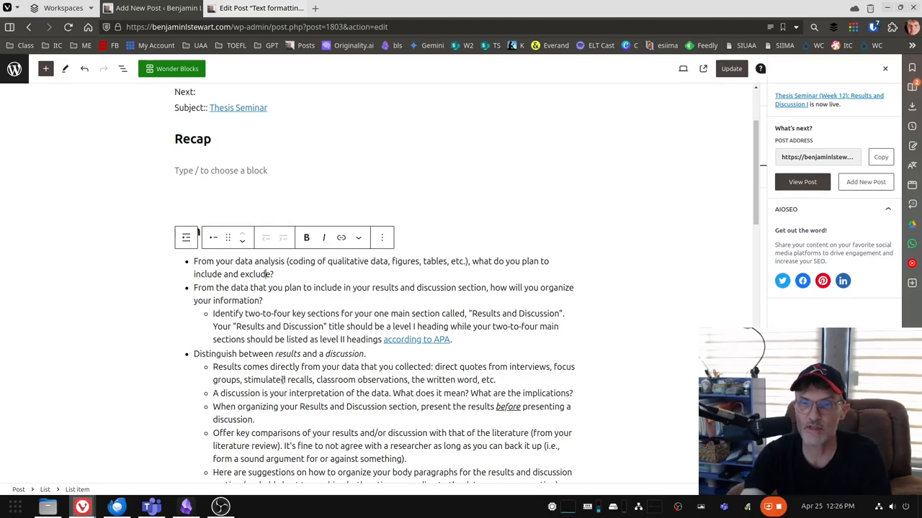
pyautogui.moveTo(344, 351)
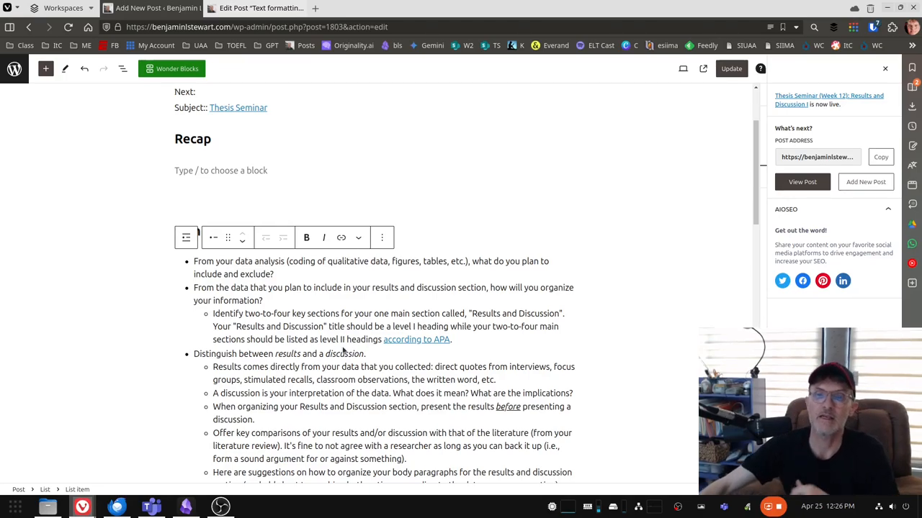
pyautogui.moveTo(342, 349)
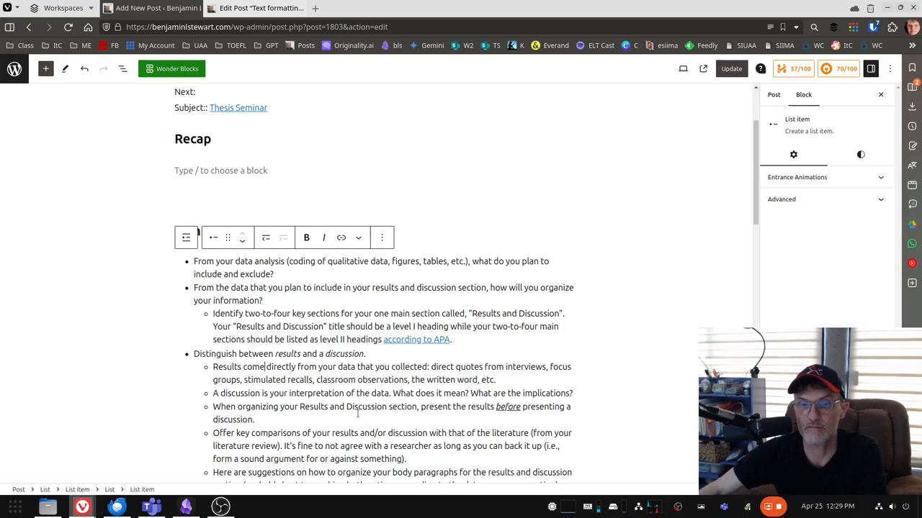
pyautogui.scroll(-3)
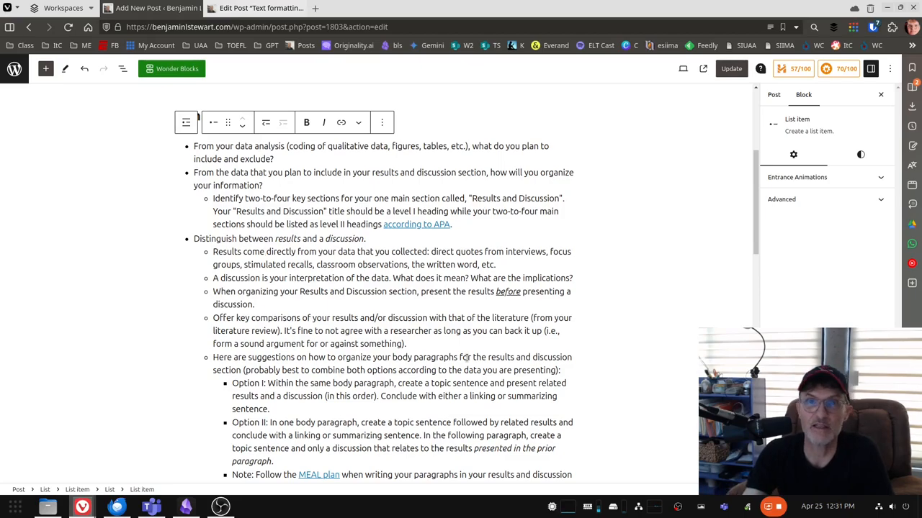
pyautogui.click(265, 251)
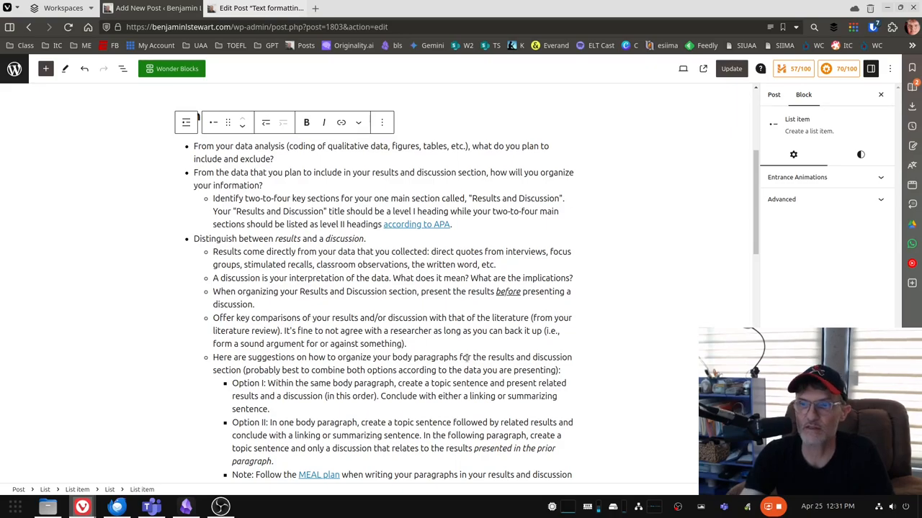
pyautogui.click(265, 251)
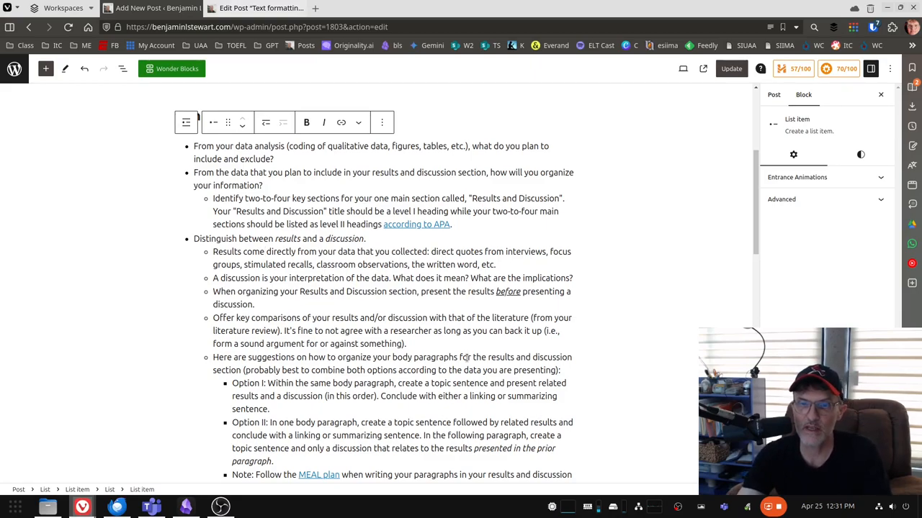
pyautogui.click(268, 251)
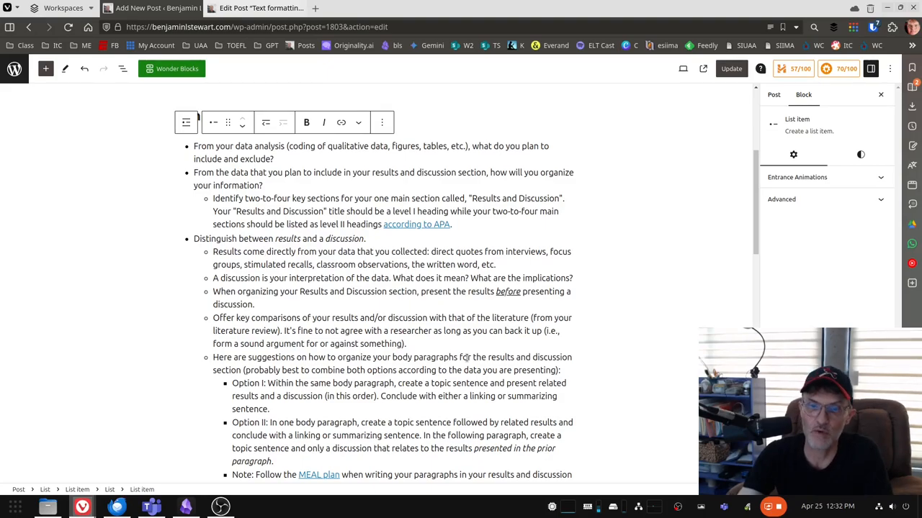
pyautogui.click(264, 252)
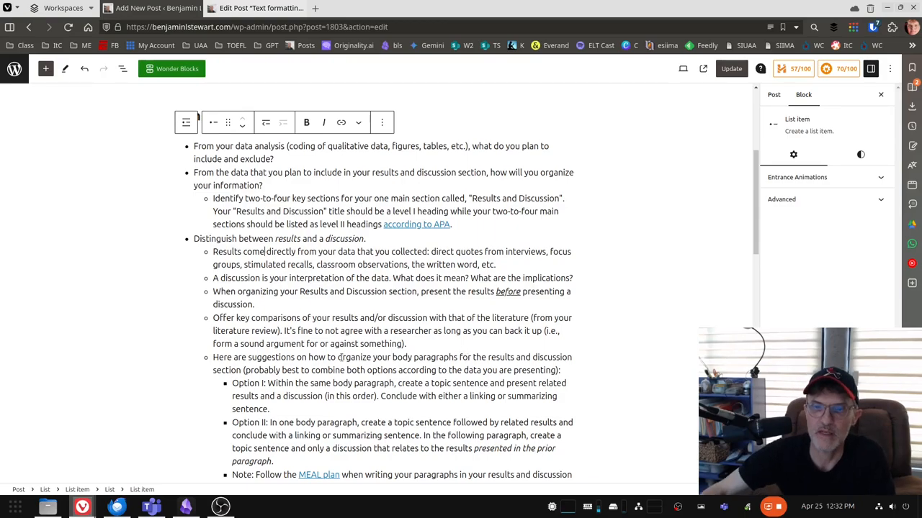
pyautogui.scroll(-3)
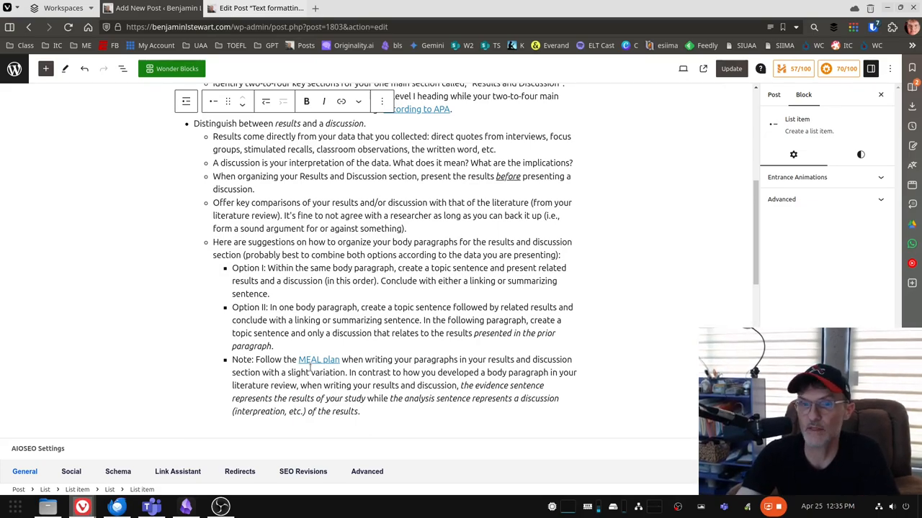
pyautogui.scroll(3)
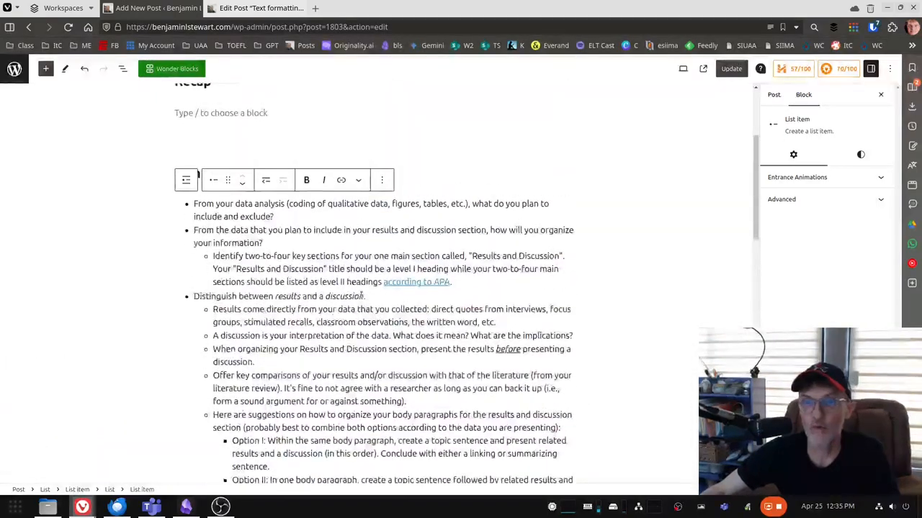
pyautogui.scroll(3)
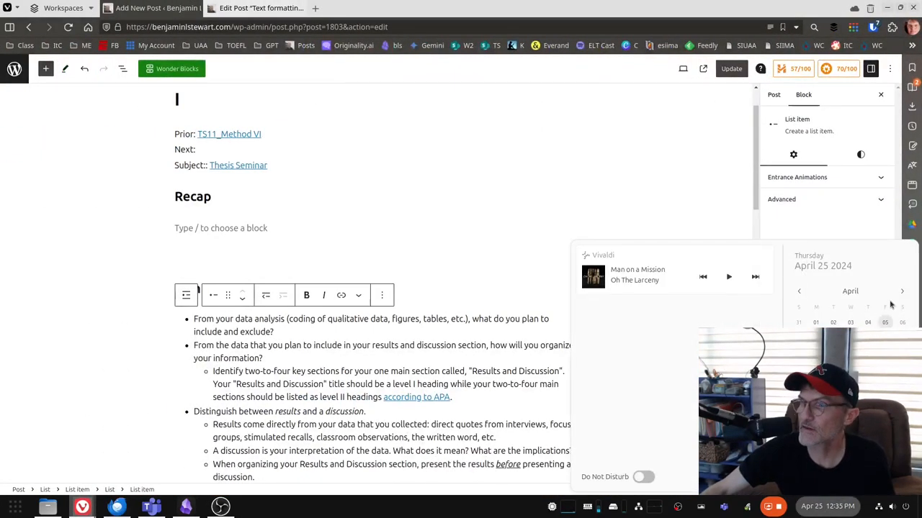
pyautogui.click(902, 291)
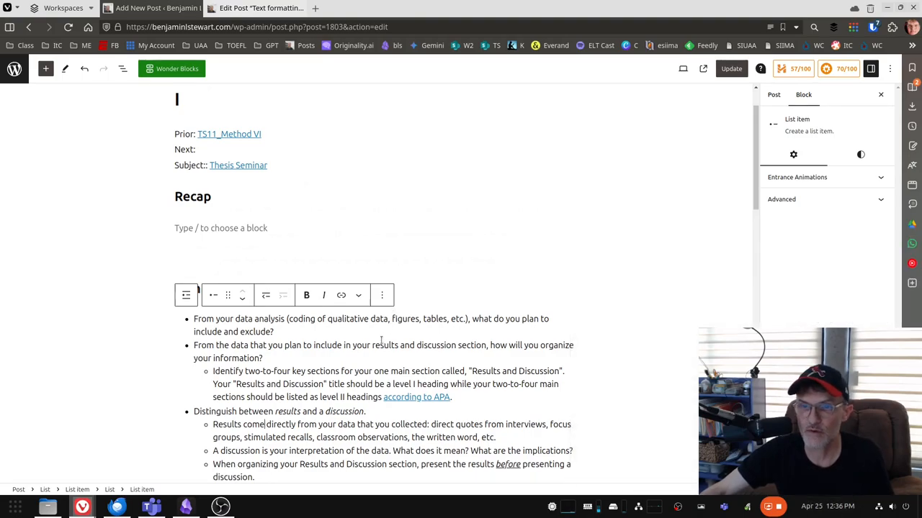
pyautogui.scroll(3)
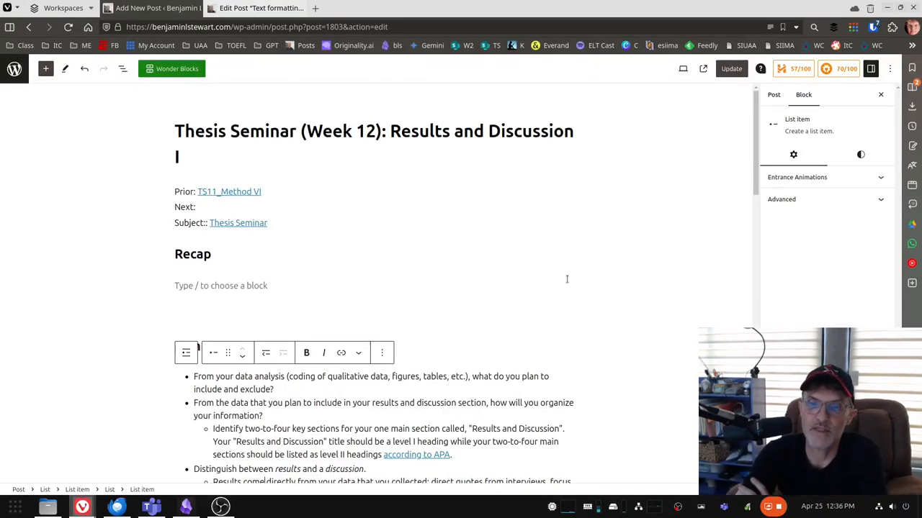